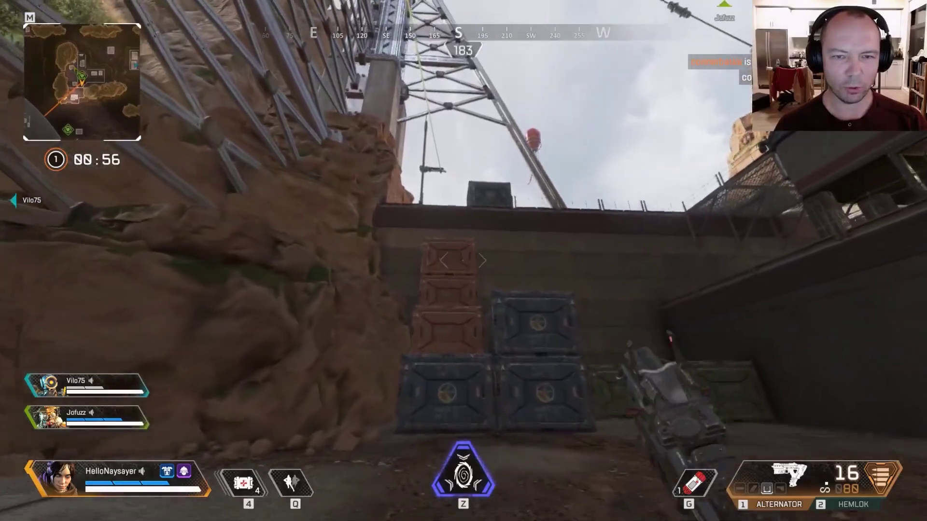
mouse_move(463, 261)
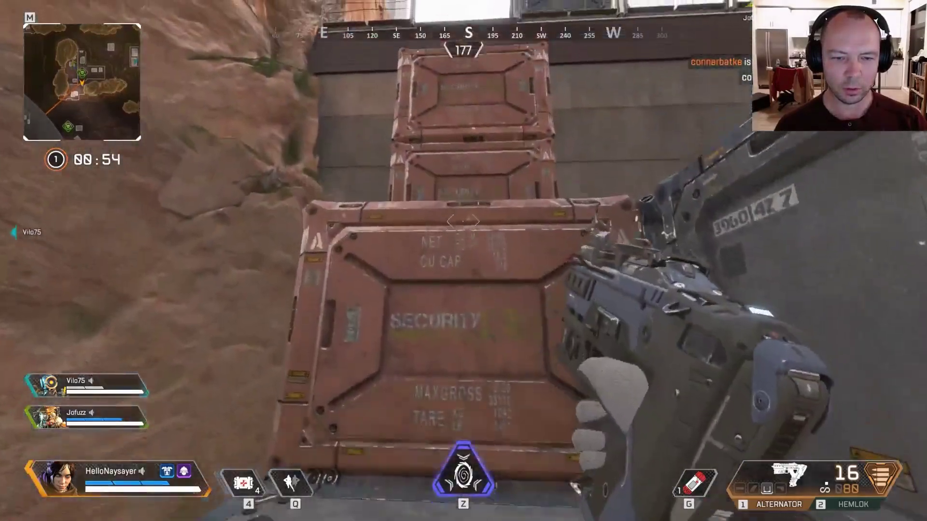
mouse_move(463, 260)
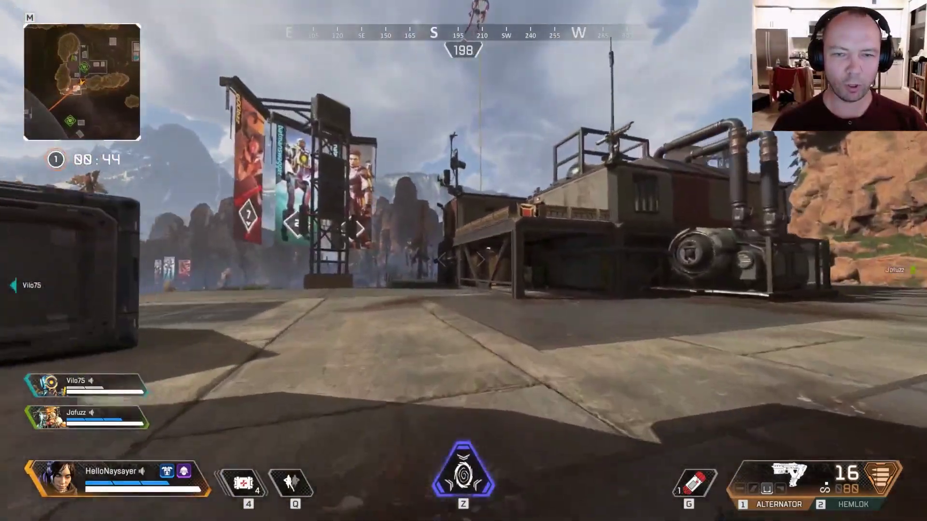
mouse_move(463, 260)
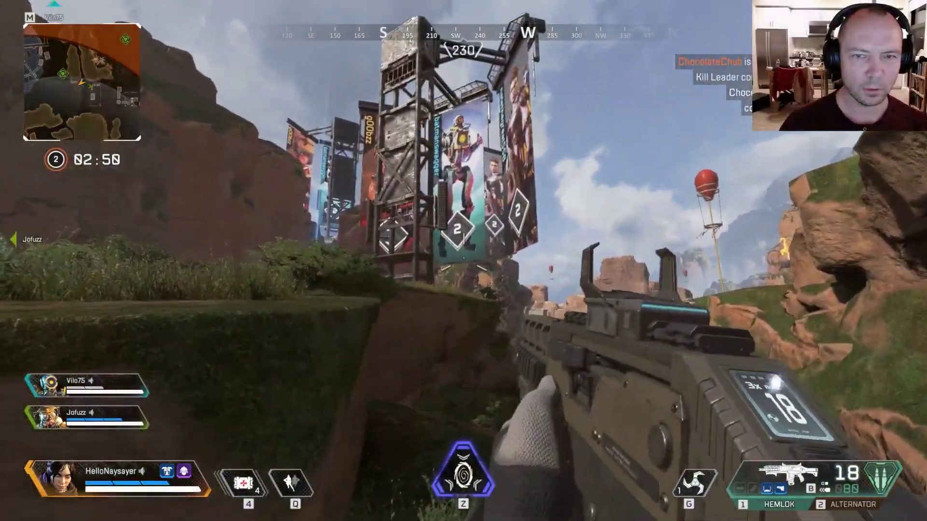
mouse_move(463, 248)
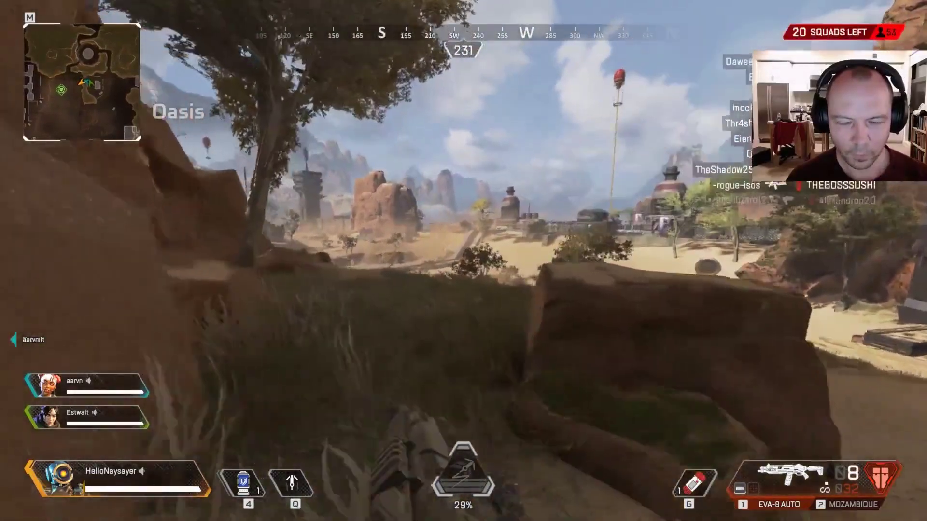
mouse_move(463, 259)
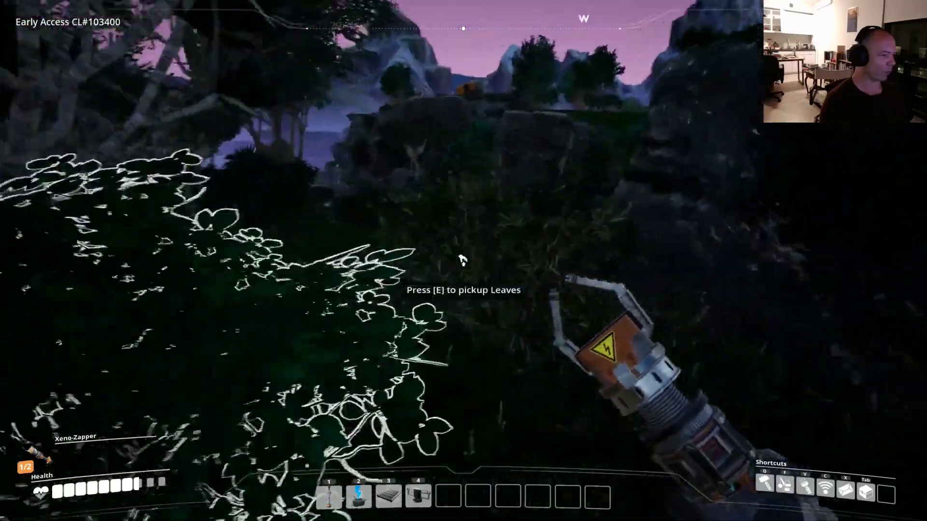
mouse_move(464, 260)
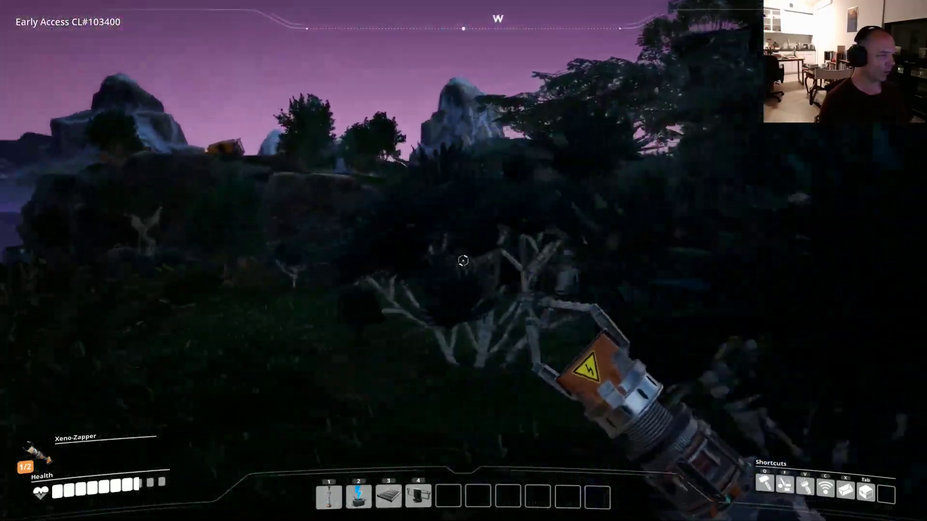
mouse_move(464, 261)
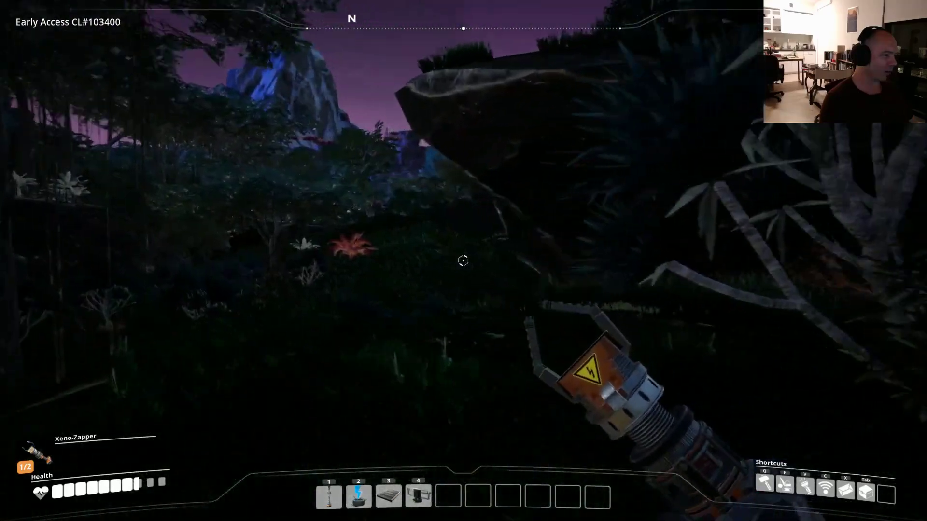
mouse_move(464, 260)
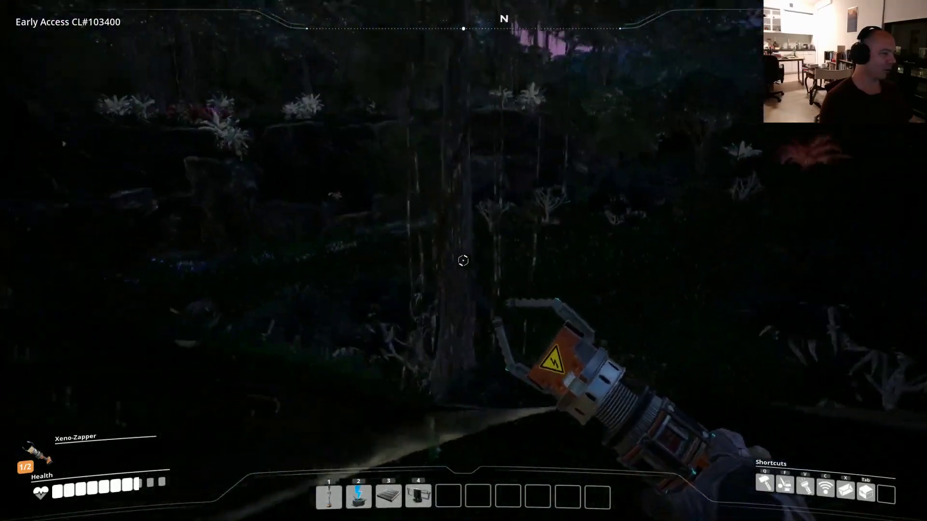
mouse_move(463, 260)
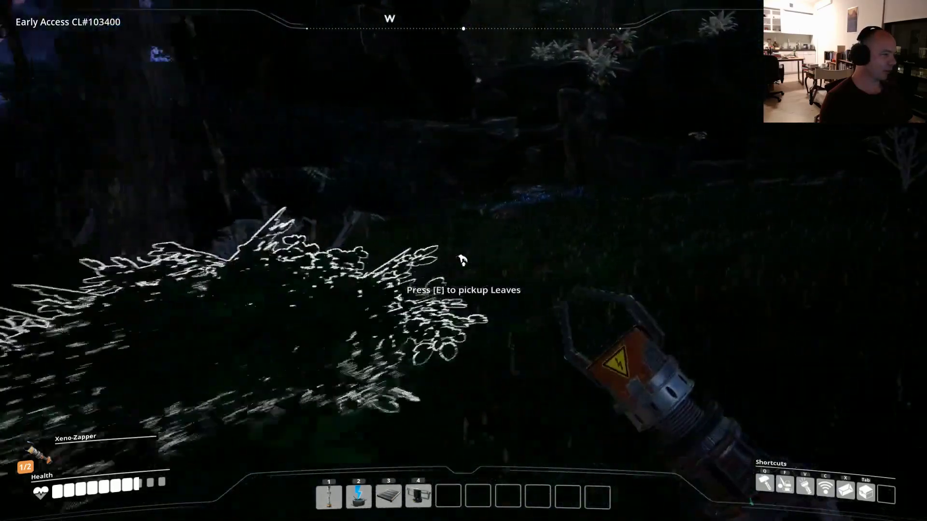
mouse_move(463, 261)
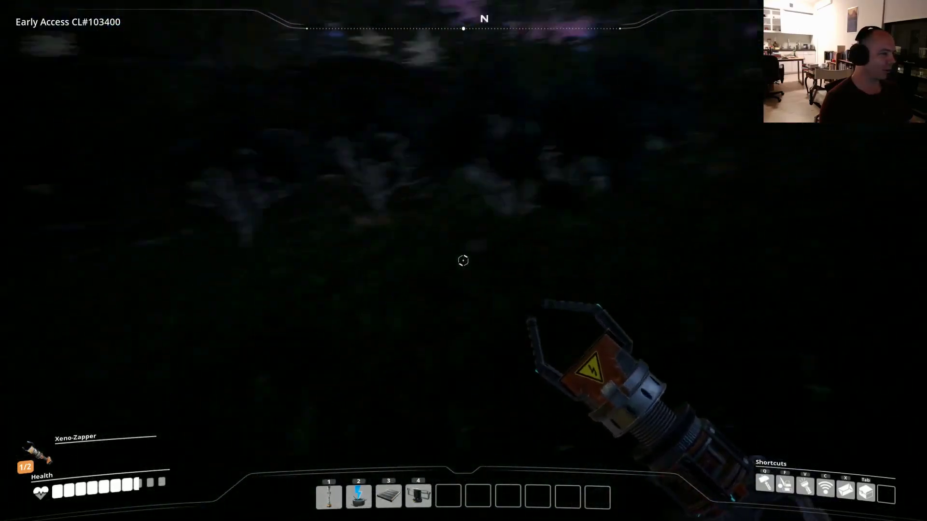
mouse_move(463, 261)
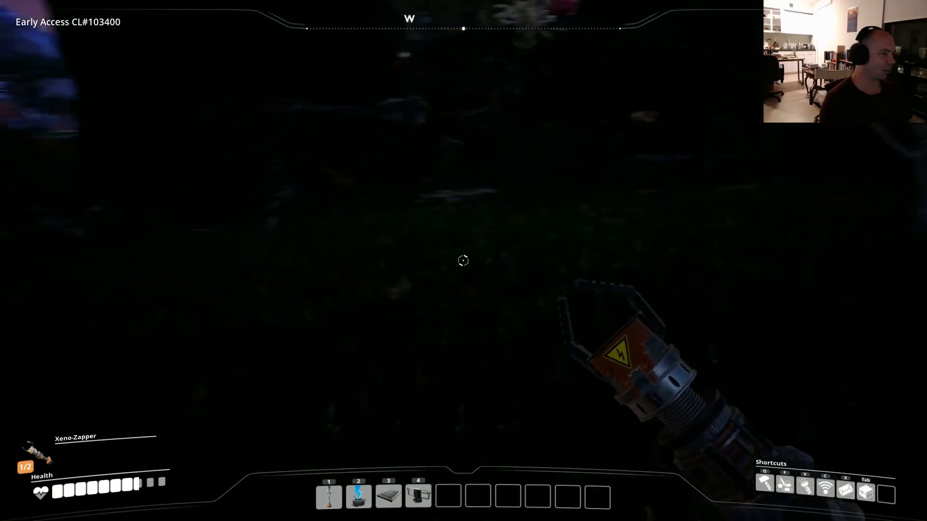